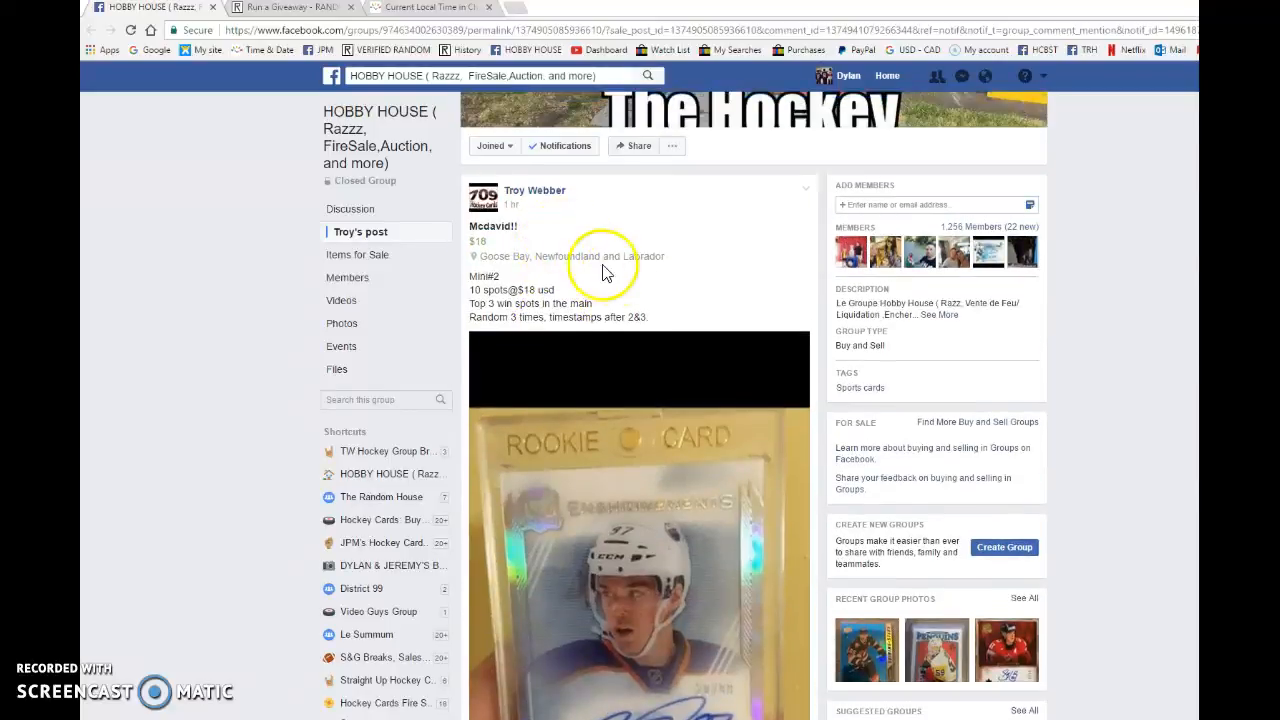
mouse_move(578, 300)
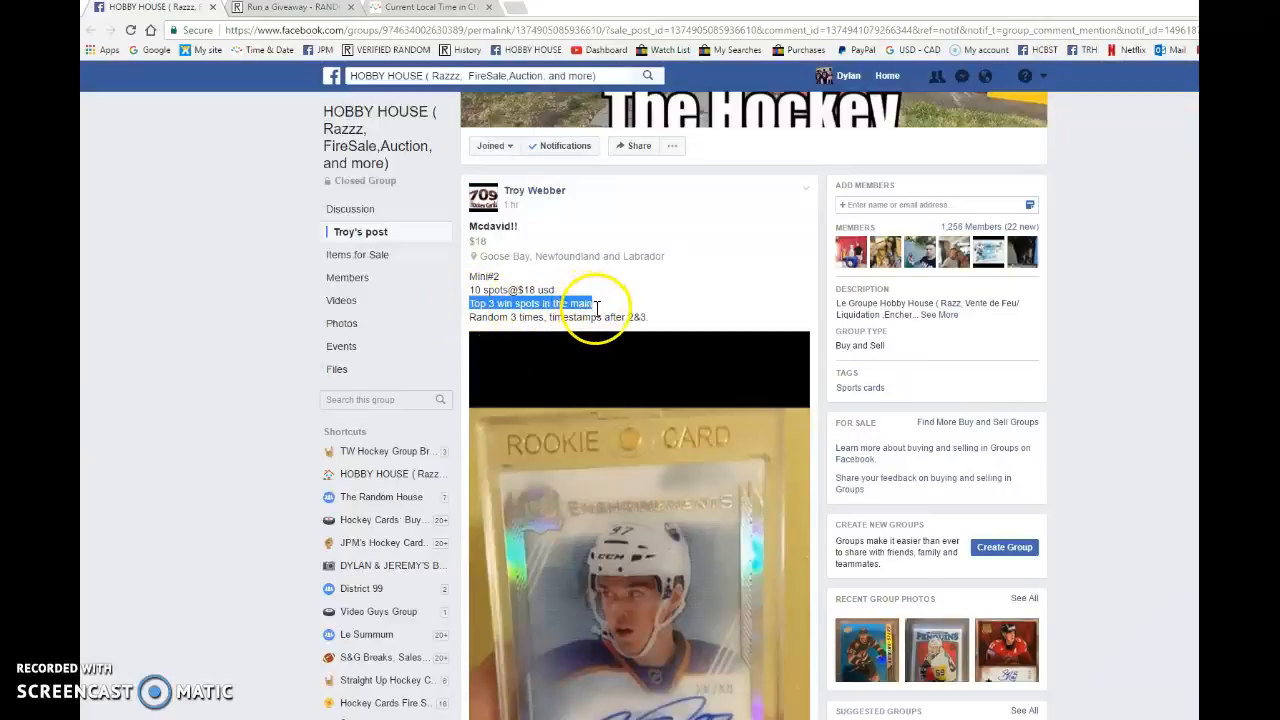
Step: Copy the numbered list of ten entrants from the post's comments and start a new comment
scroll("down", 3)
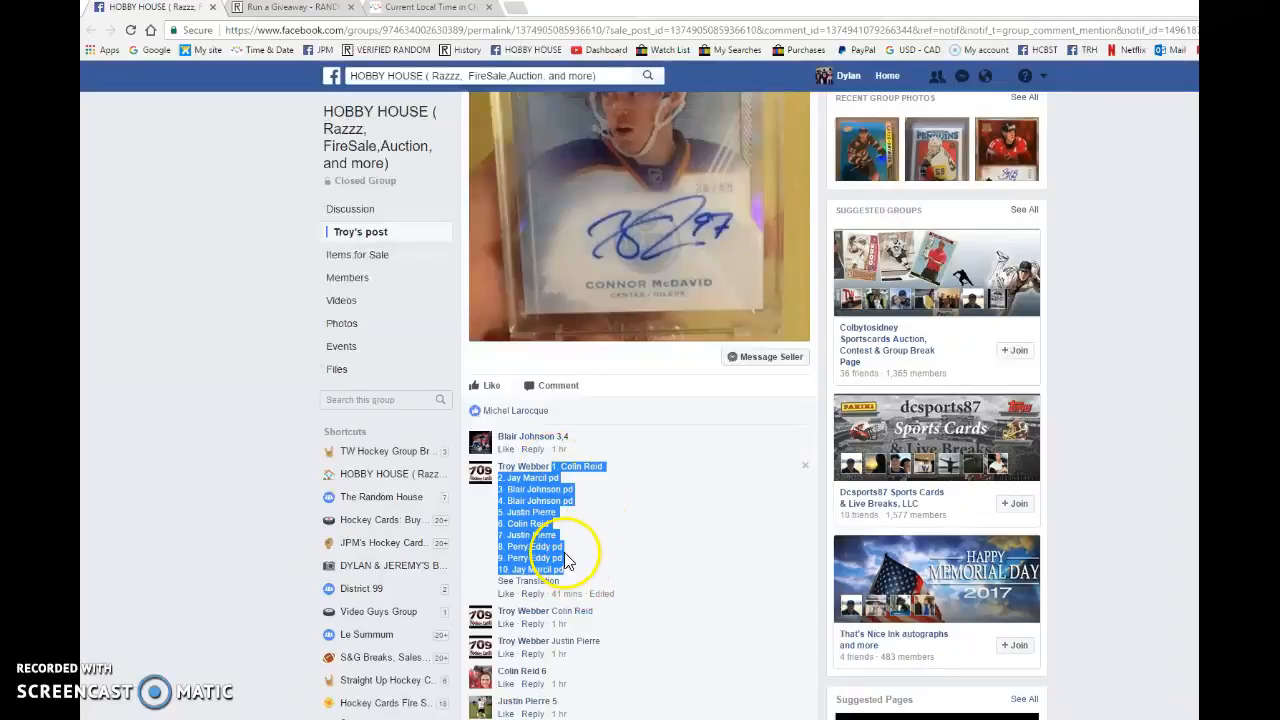
scroll("down", 3)
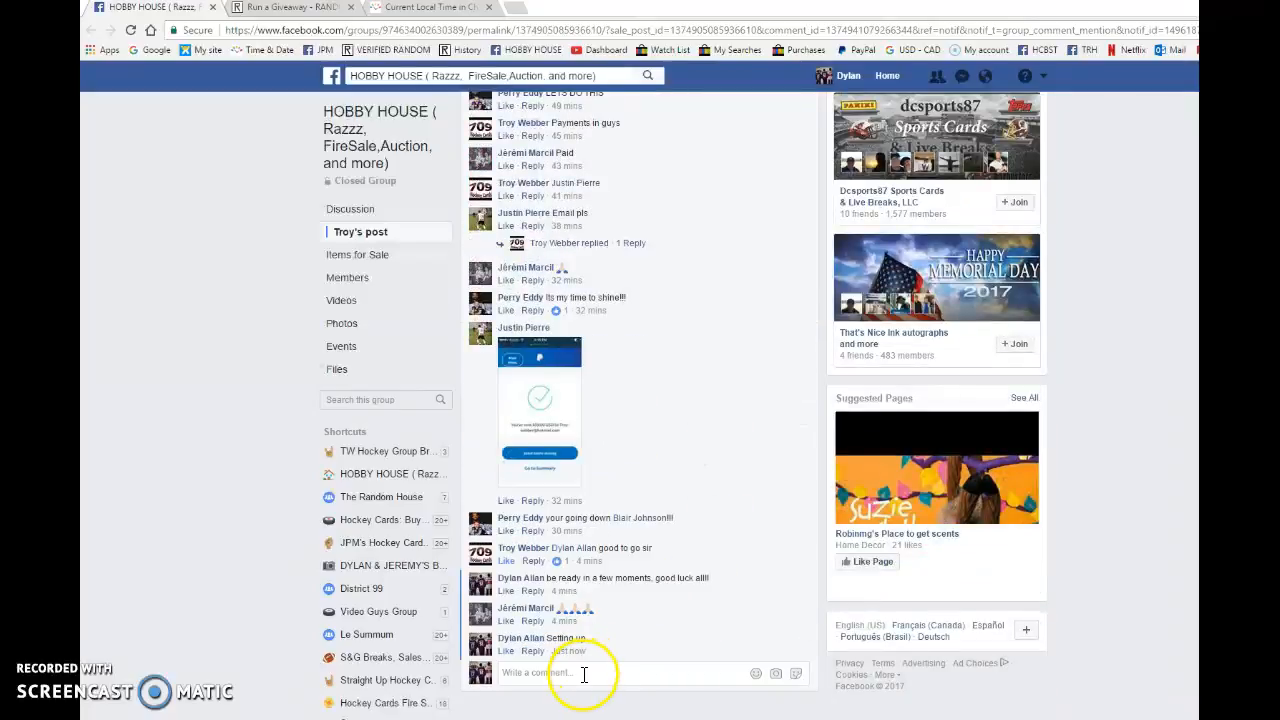
left_click(284, 8)
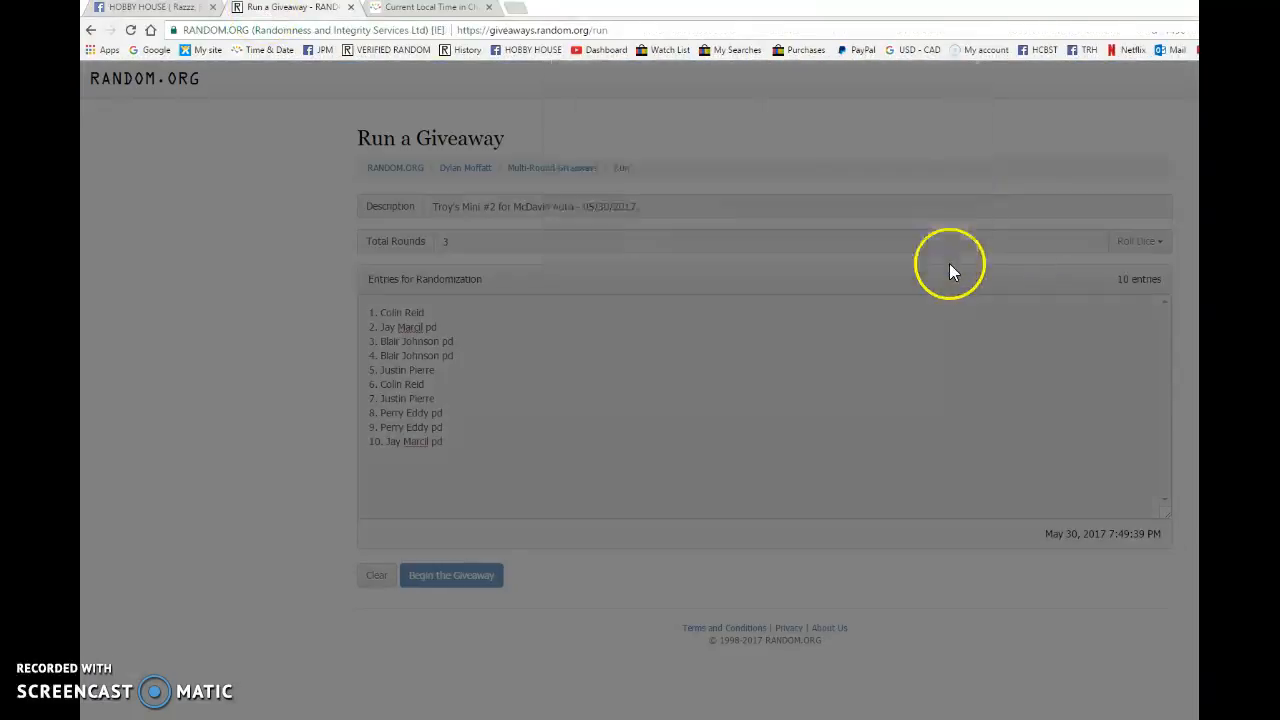
Step: Run giveaway rounds one and two, post the round 2 timestamp in the thread and check timeanddate.com
left_click(452, 576)
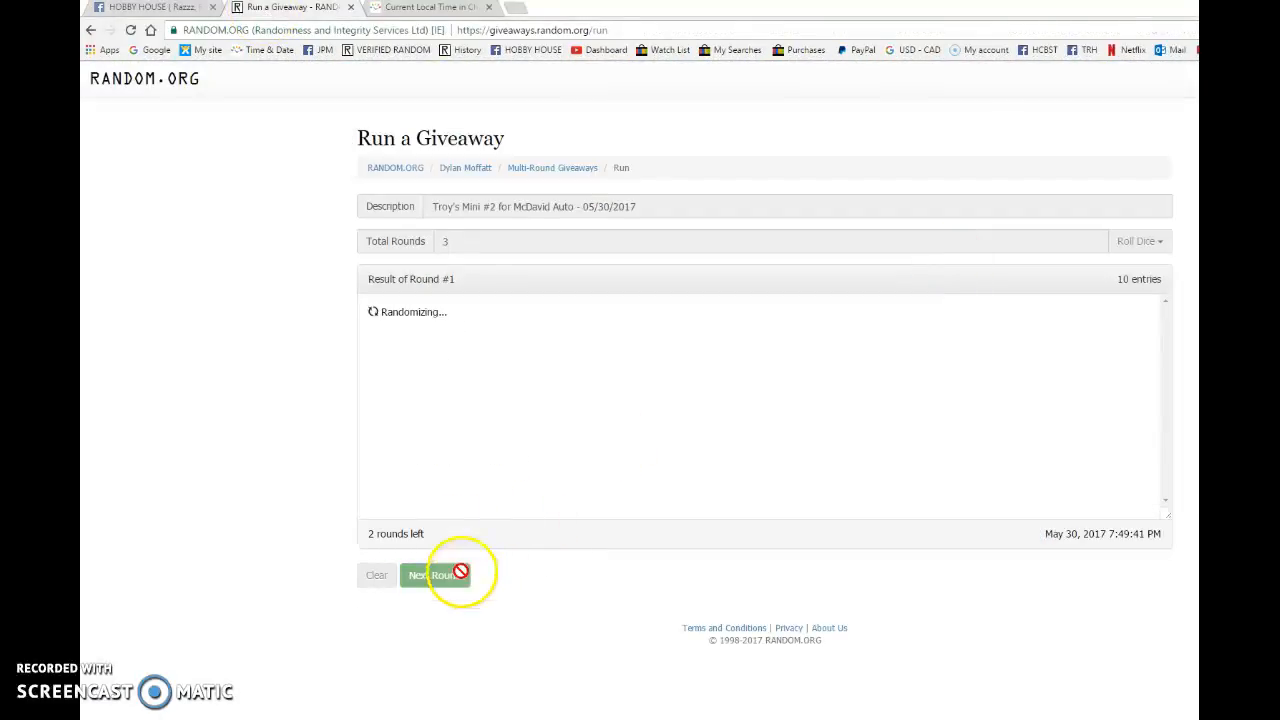
left_click(434, 576)
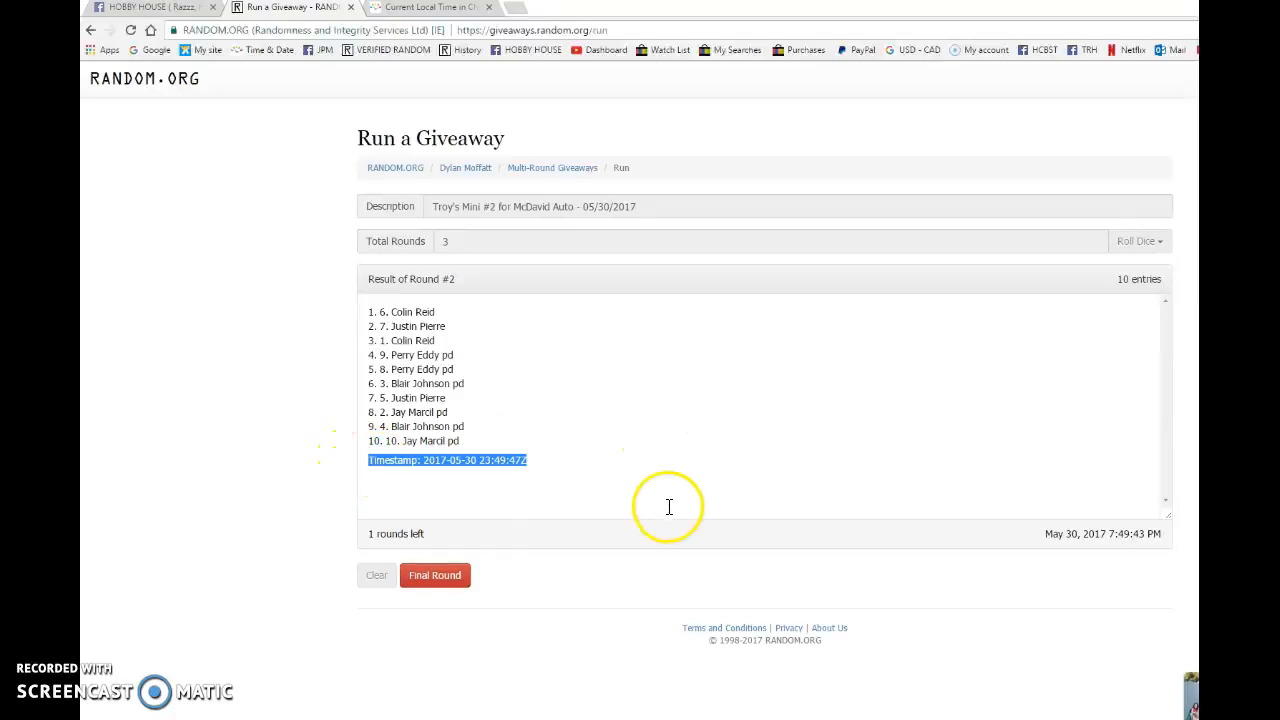
left_click(150, 8)
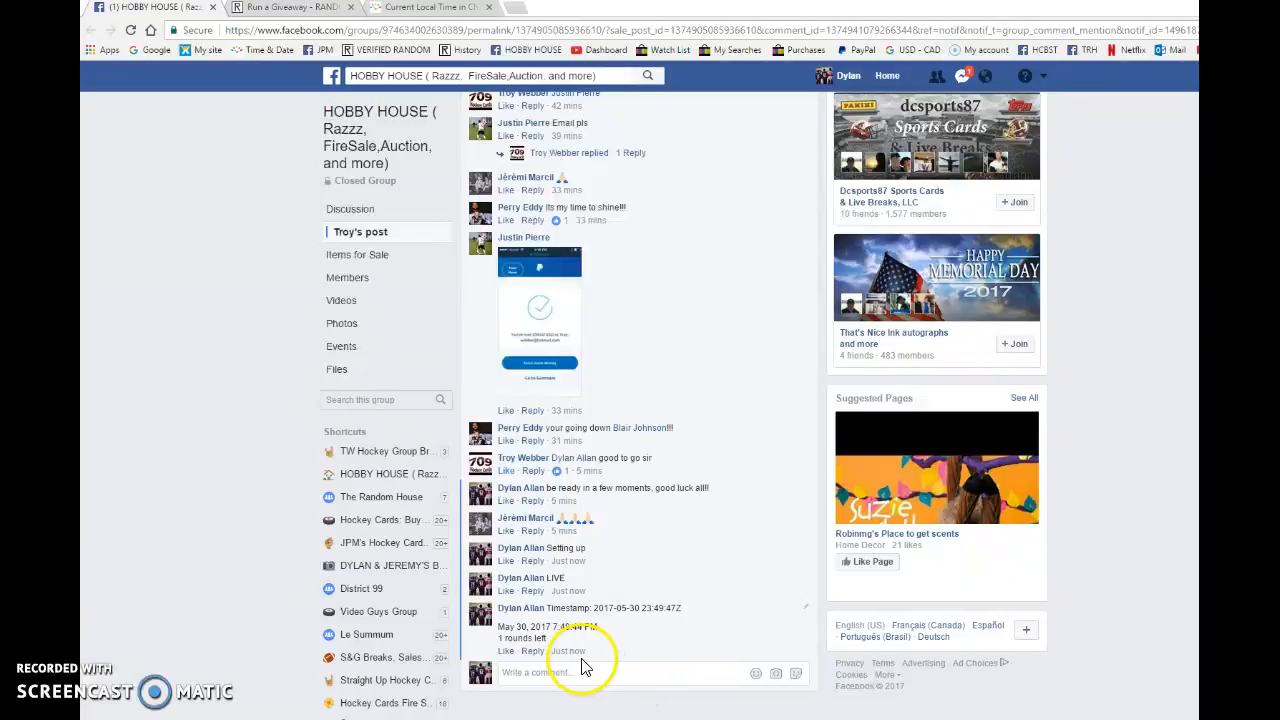
left_click(430, 8)
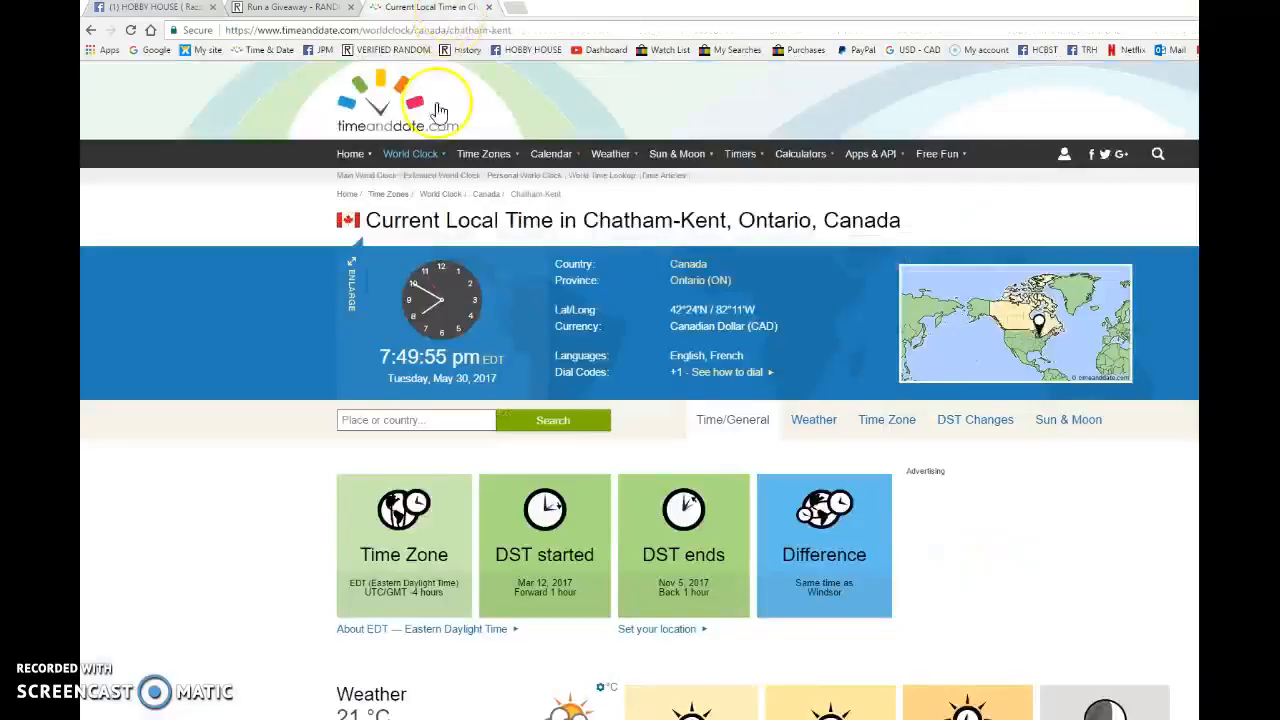
left_click(290, 8)
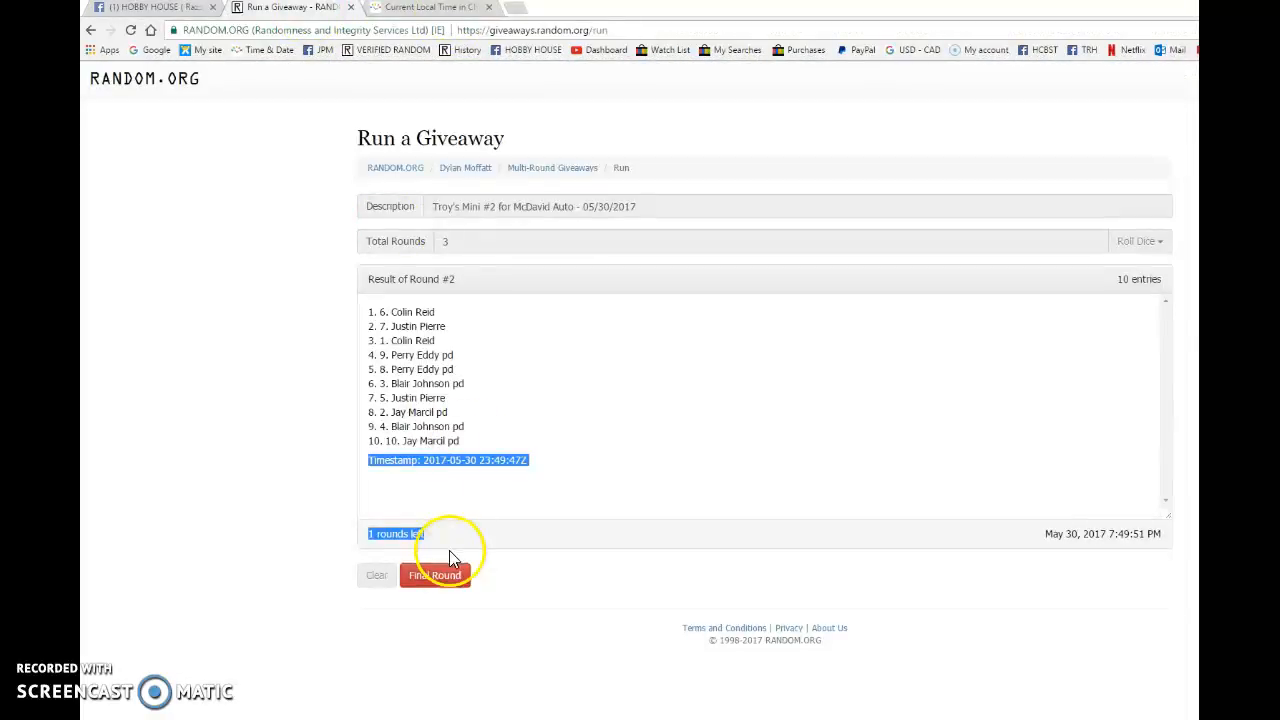
Step: Run the final round and post its timestamp, verification code, Completed note and DONE! reply
left_click(436, 576)
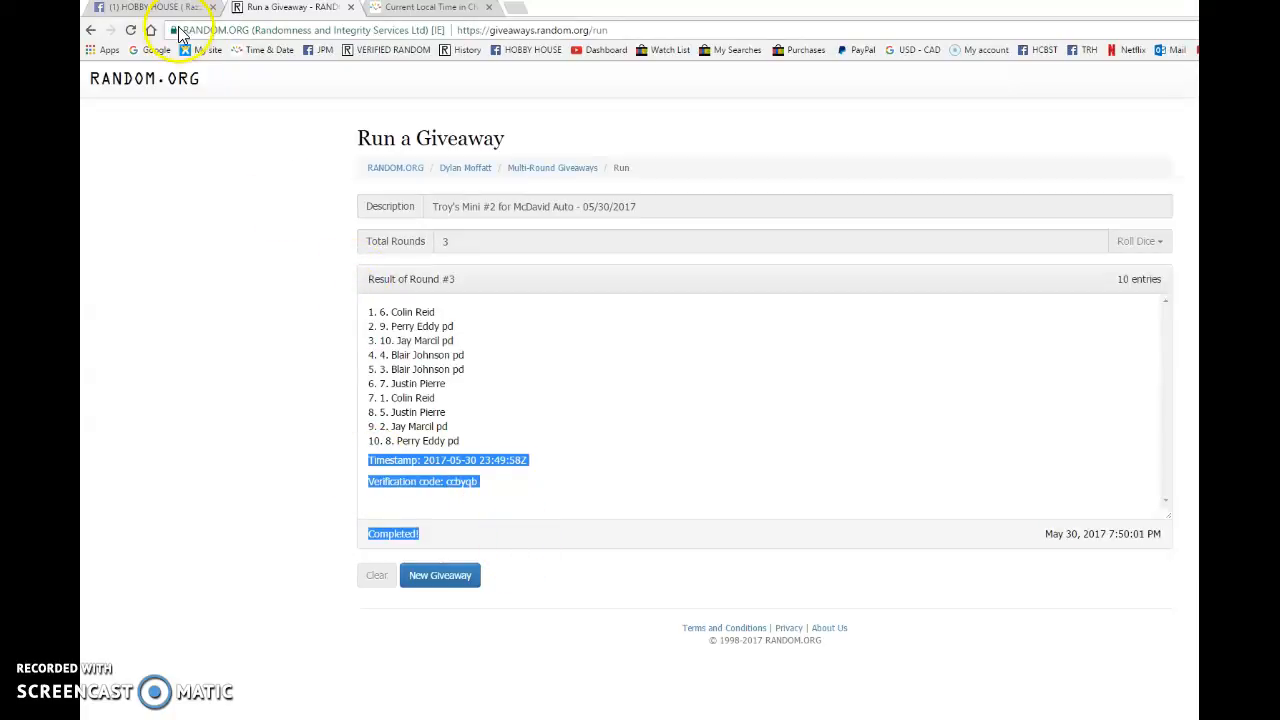
left_click(290, 8)
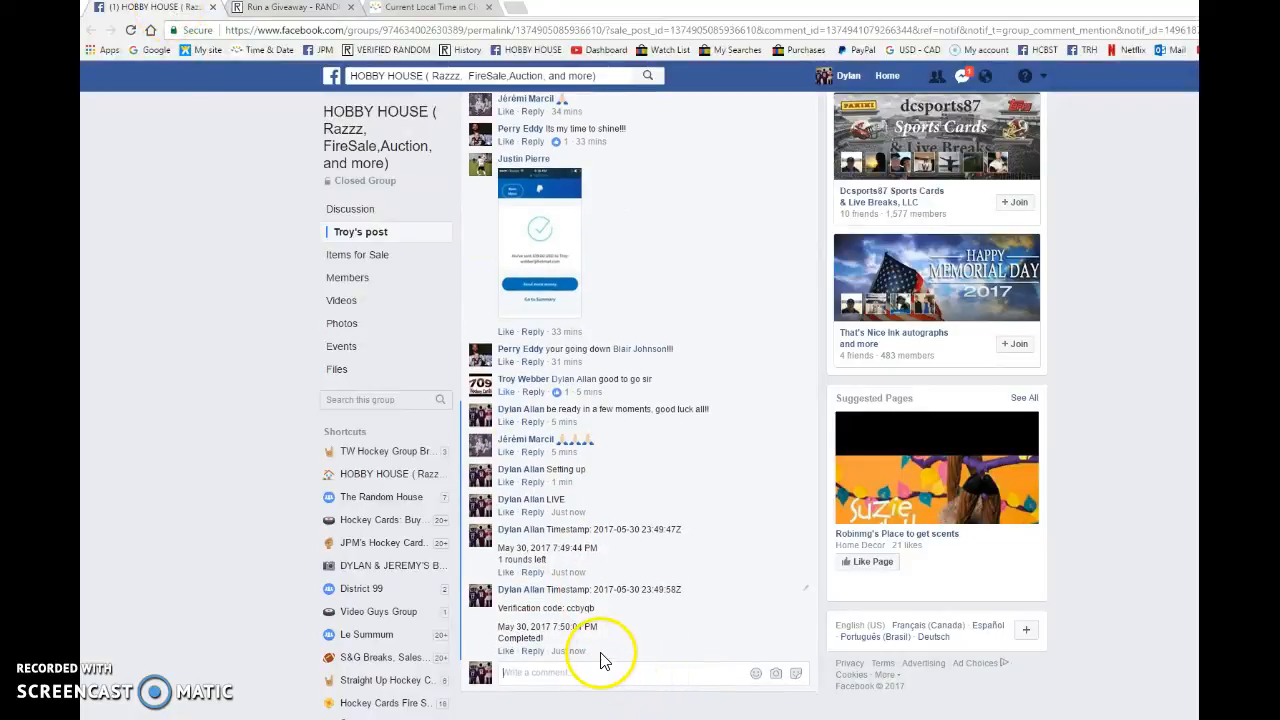
mouse_move(568, 652)
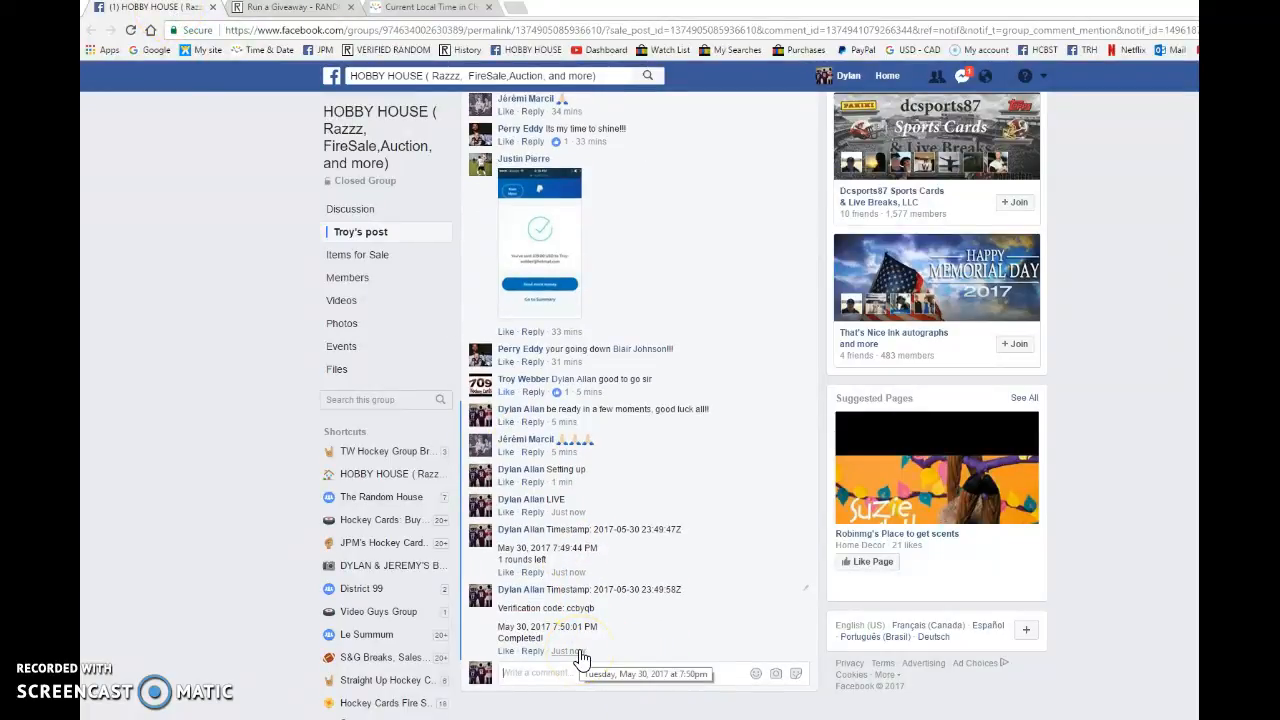
left_click(290, 8)
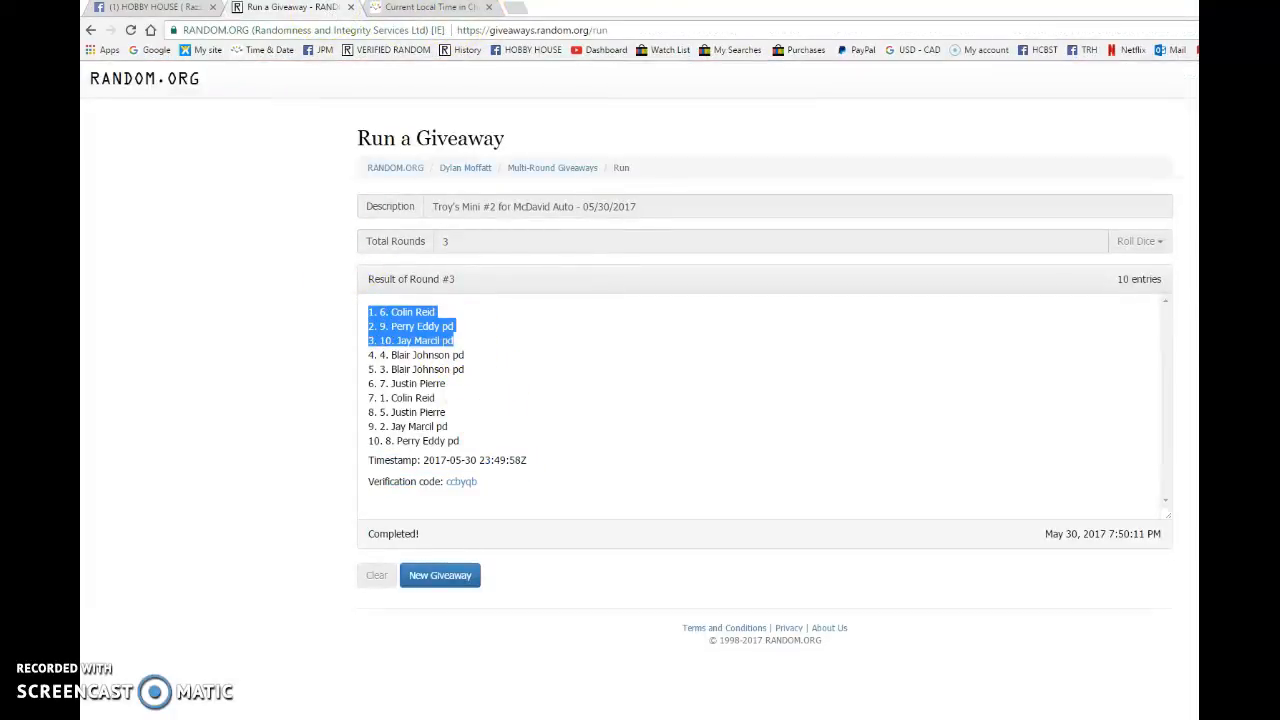
left_click(290, 8)
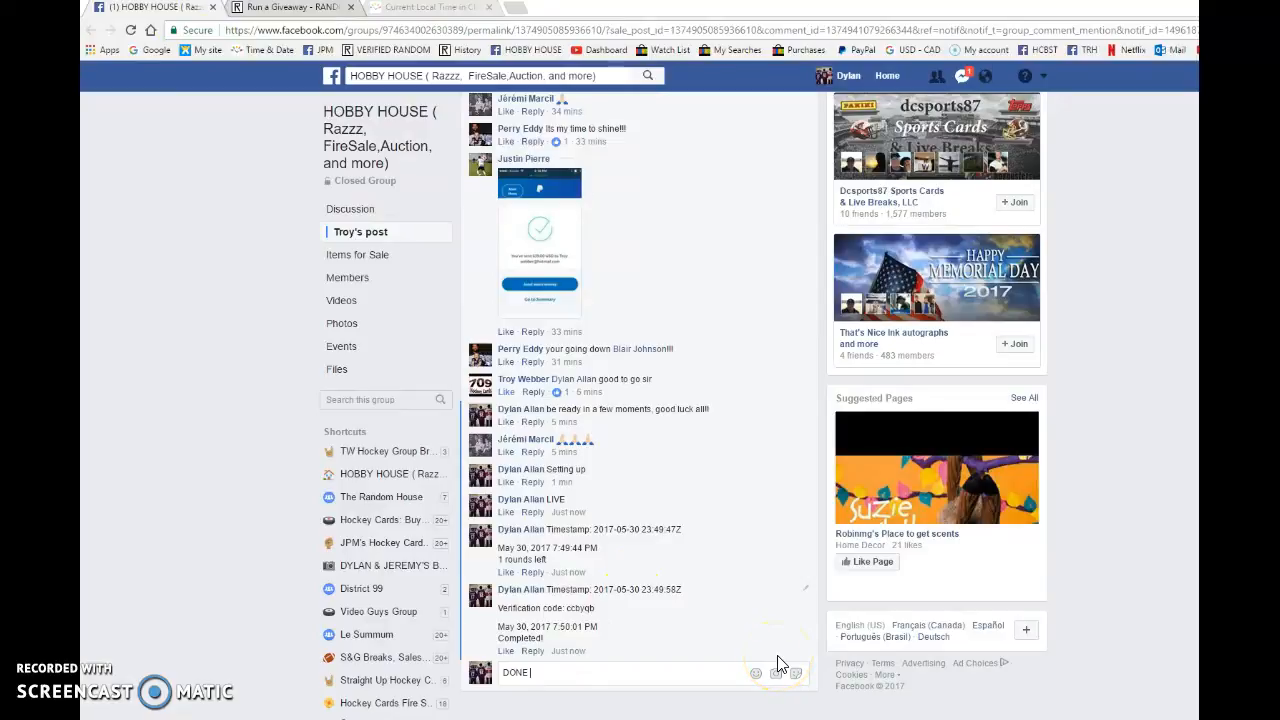